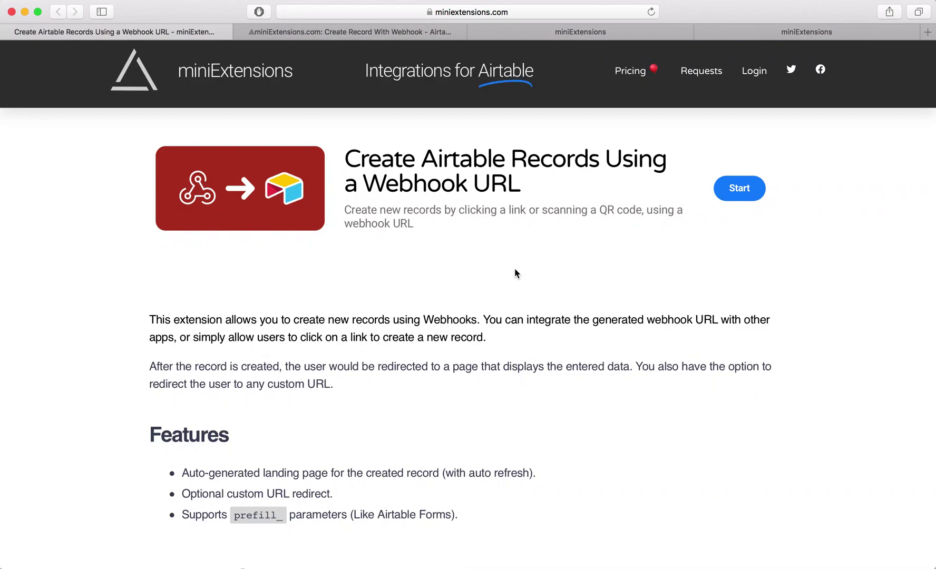
mouse_move(383, 191)
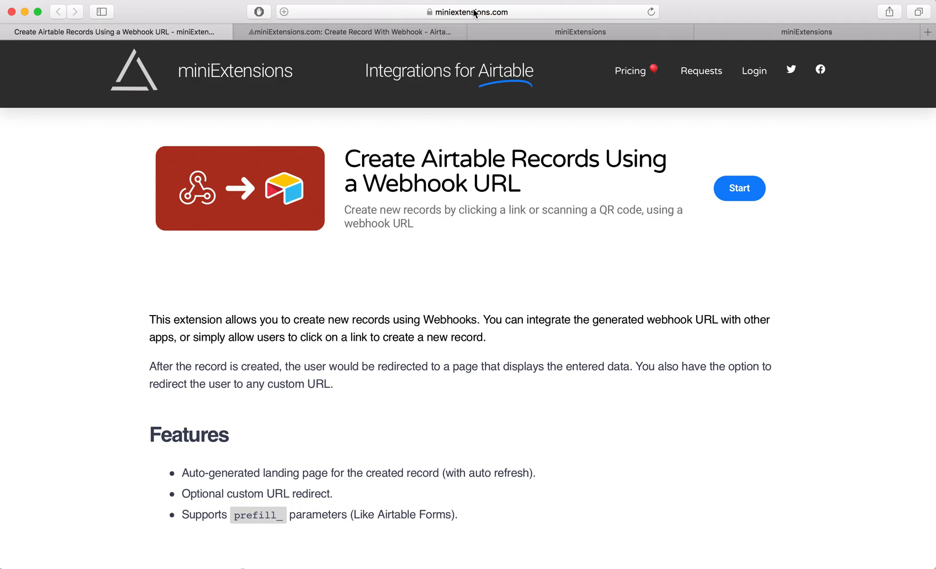
Scroll the webhook extension page down to its Use Cases and Live Demo section
scroll("down", 3)
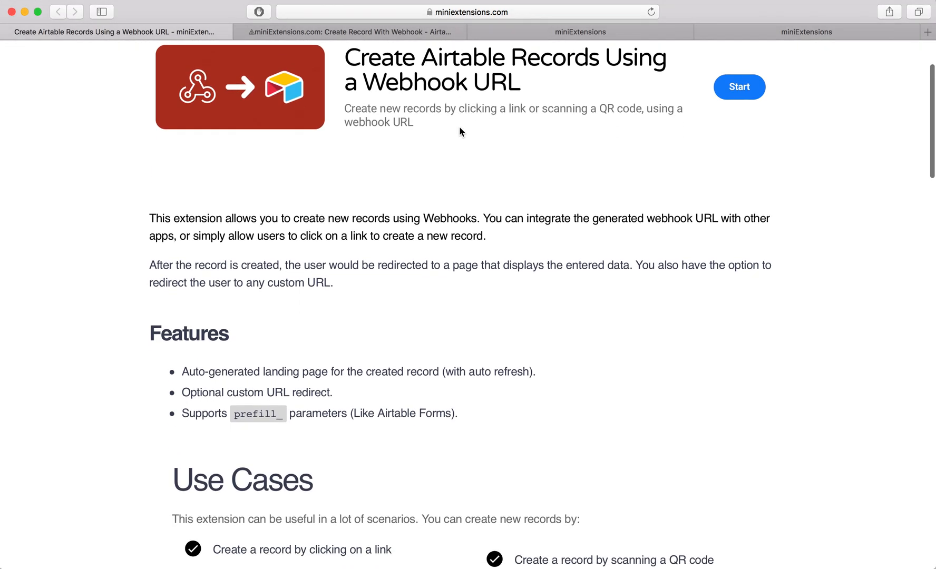
scroll("down", 3)
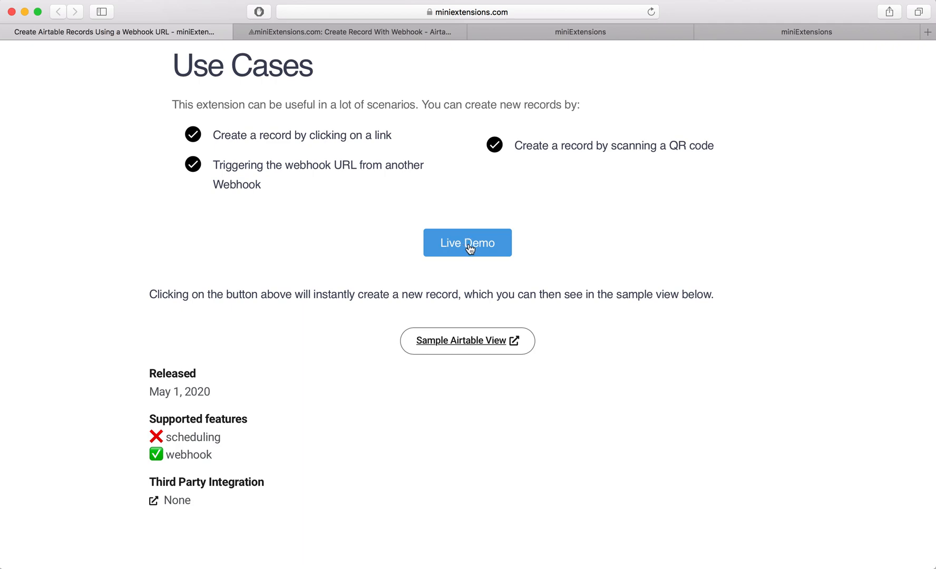
Run the Live Demo and confirm new 10:29 PM order rows 37–38 in the Airtable Orders table
left_click(468, 243)
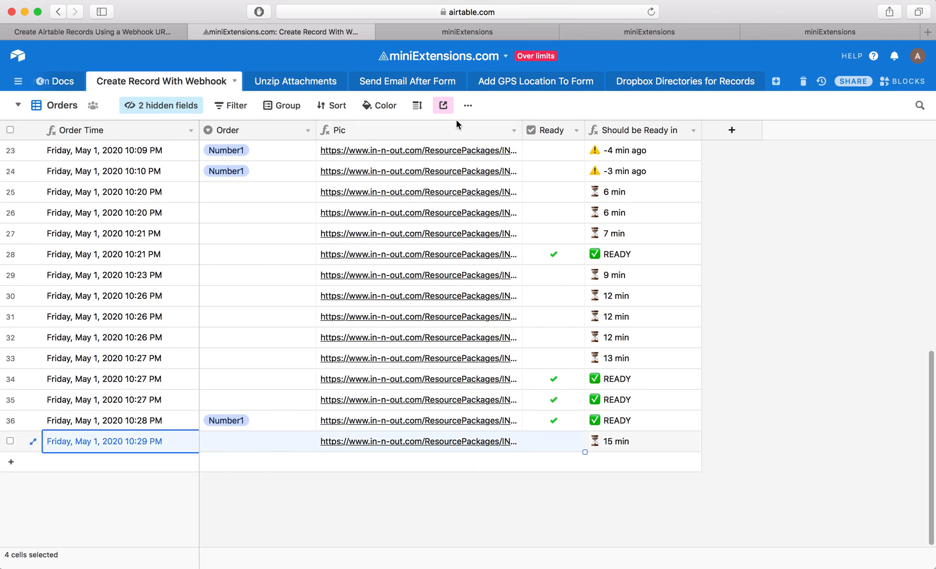
left_click(466, 32)
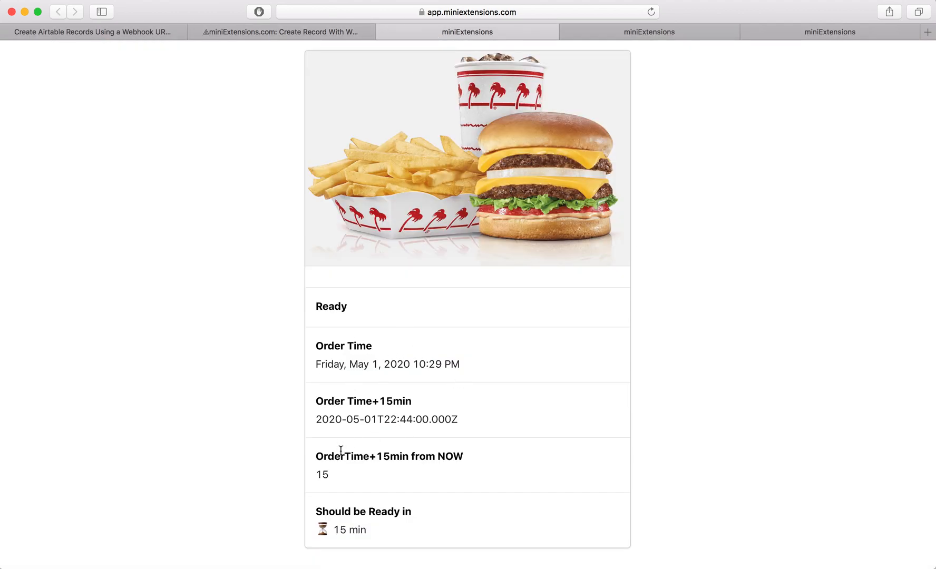
mouse_move(582, 71)
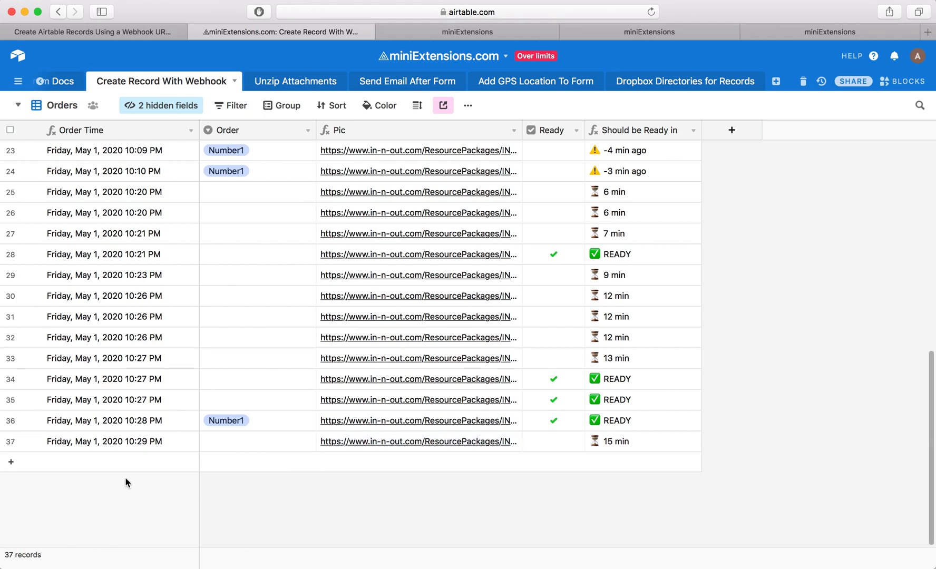
left_click(10, 462)
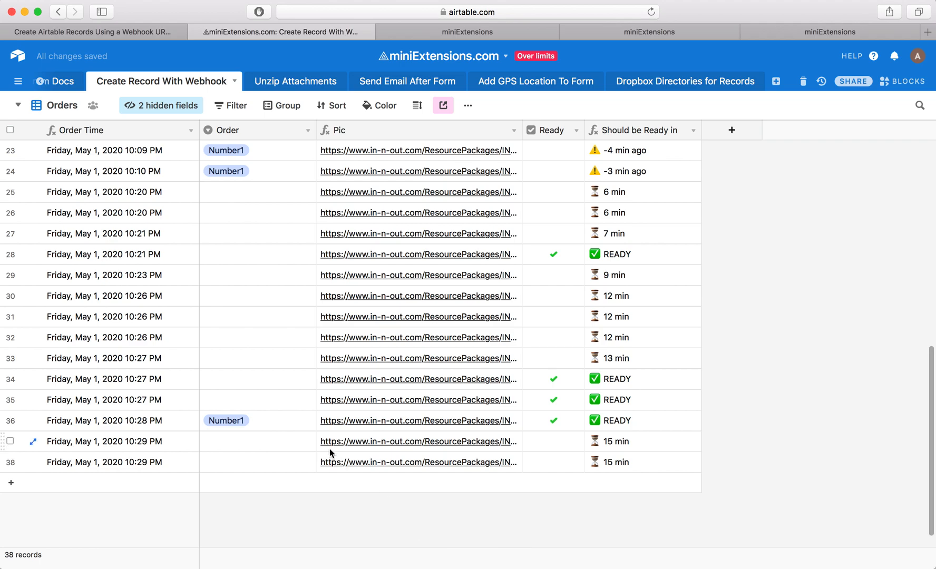
mouse_move(367, 84)
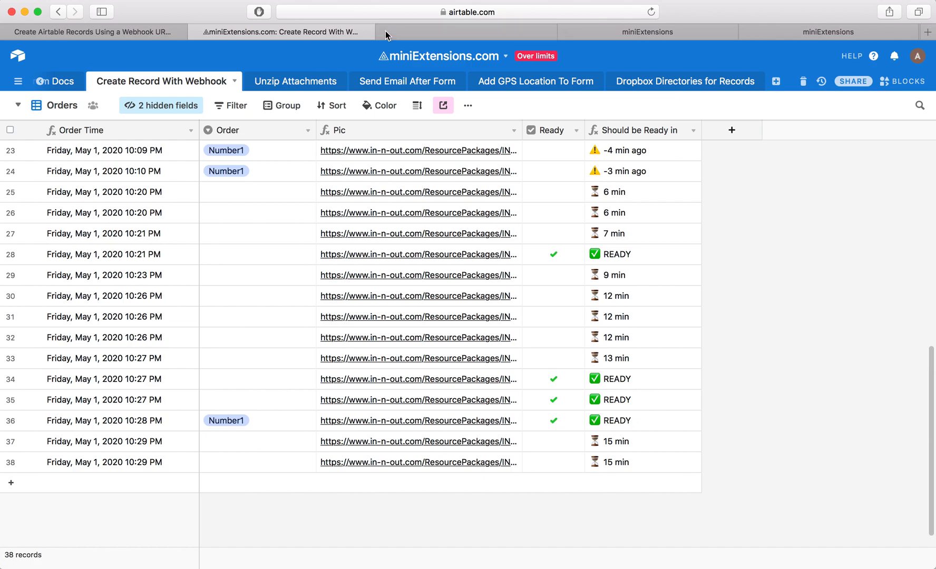
Copy the Live Demo webhook link and load it in a new tab to create the Number1 record
left_click(100, 32)
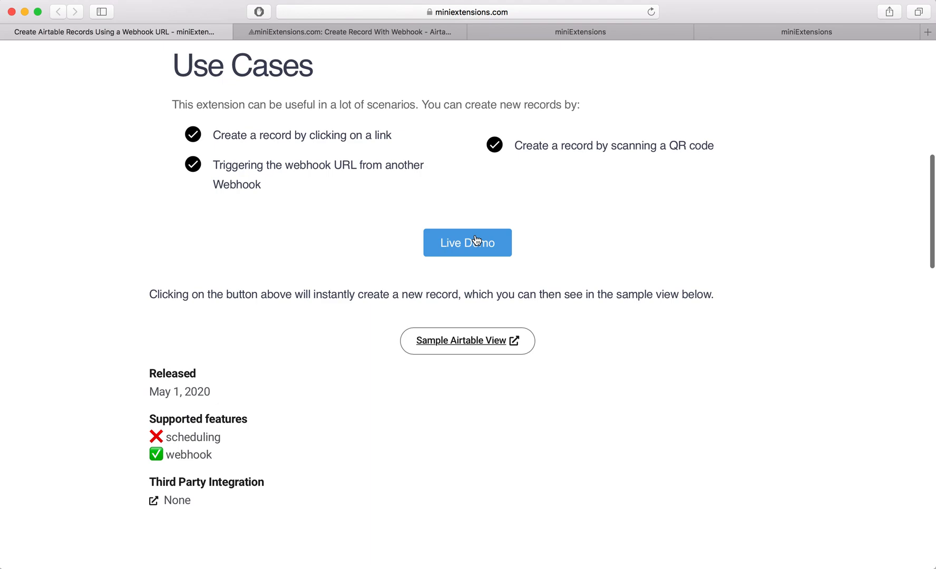
right_click(475, 243)
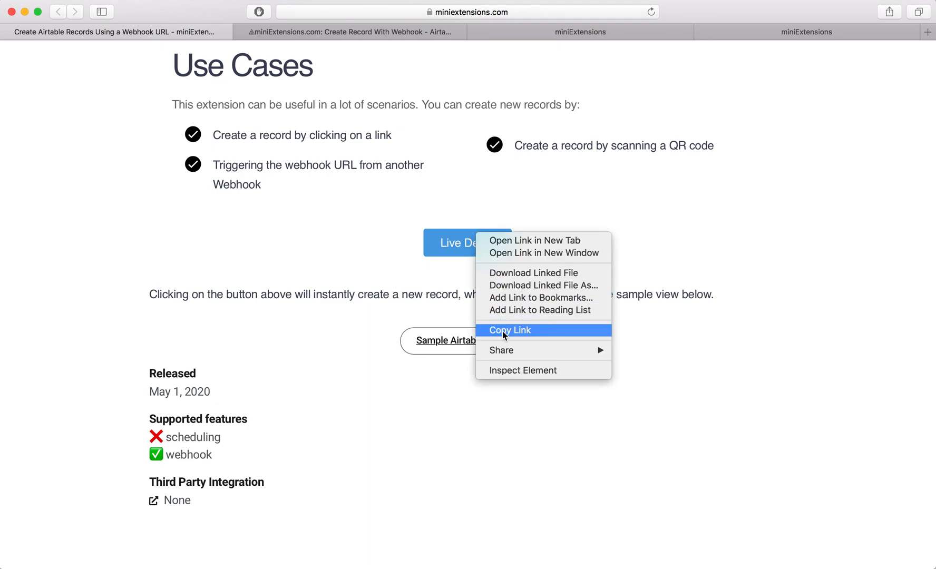
left_click(349, 32)
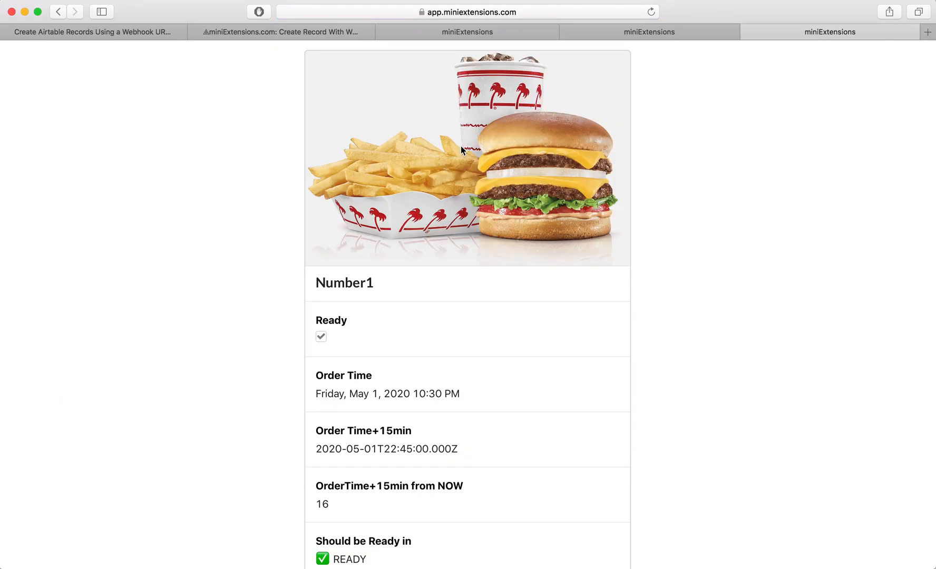
Inspect the Number1 title and Ready label on the card, then reach Fields To Display in the settings
scroll("down", 3)
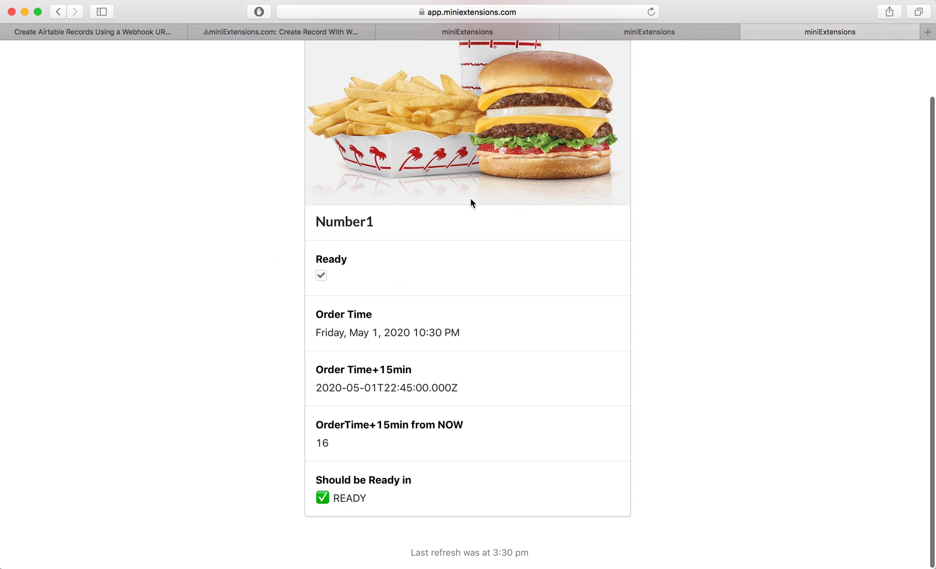
double_click(343, 221)
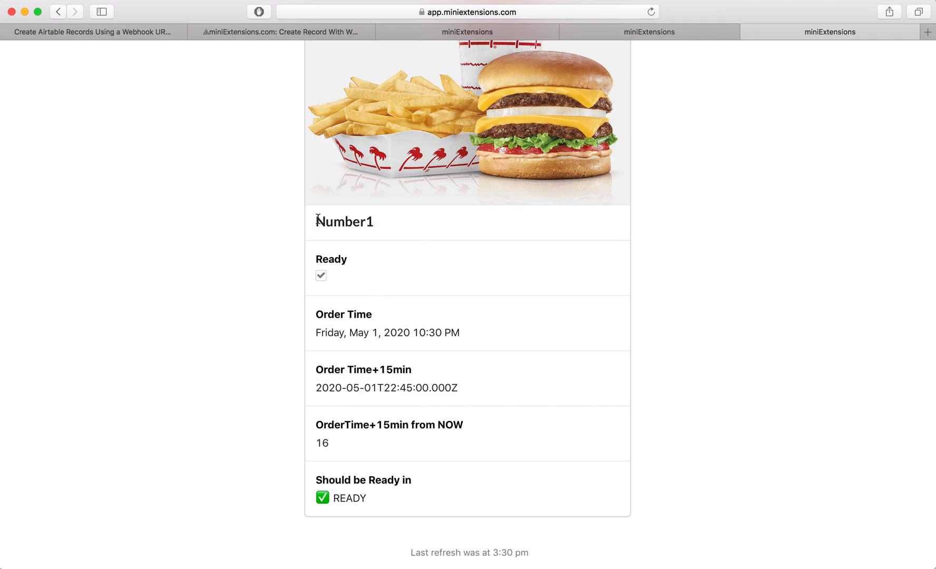
mouse_move(316, 260)
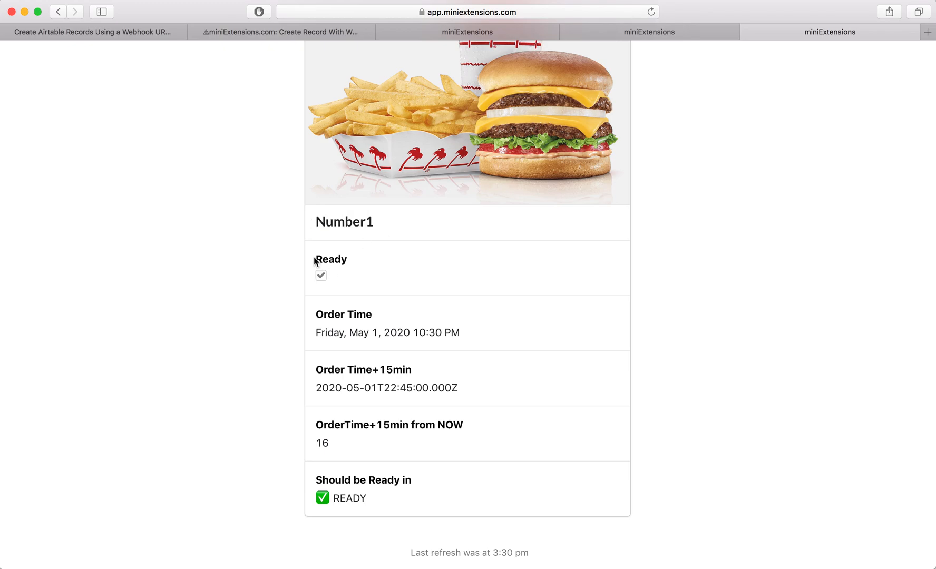
double_click(331, 259)
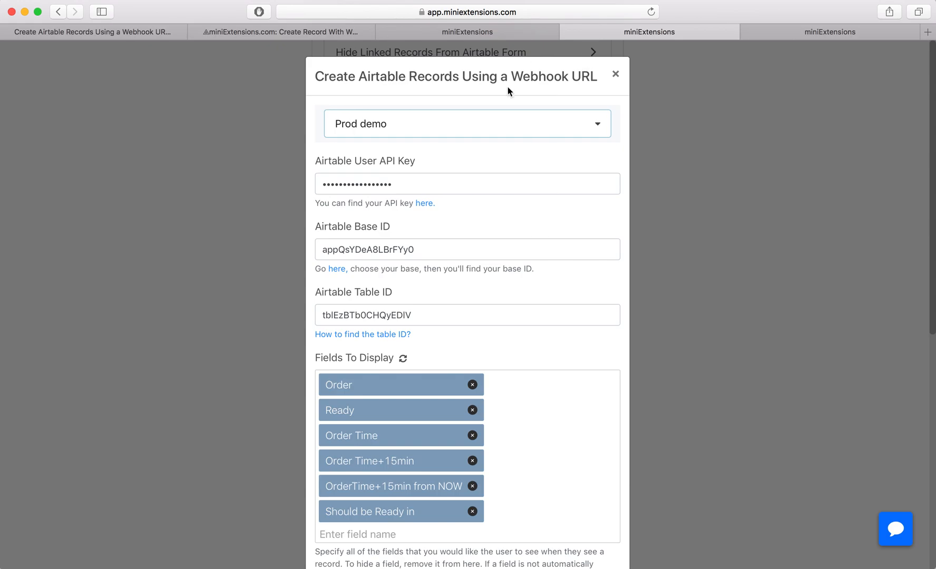
scroll("down", 3)
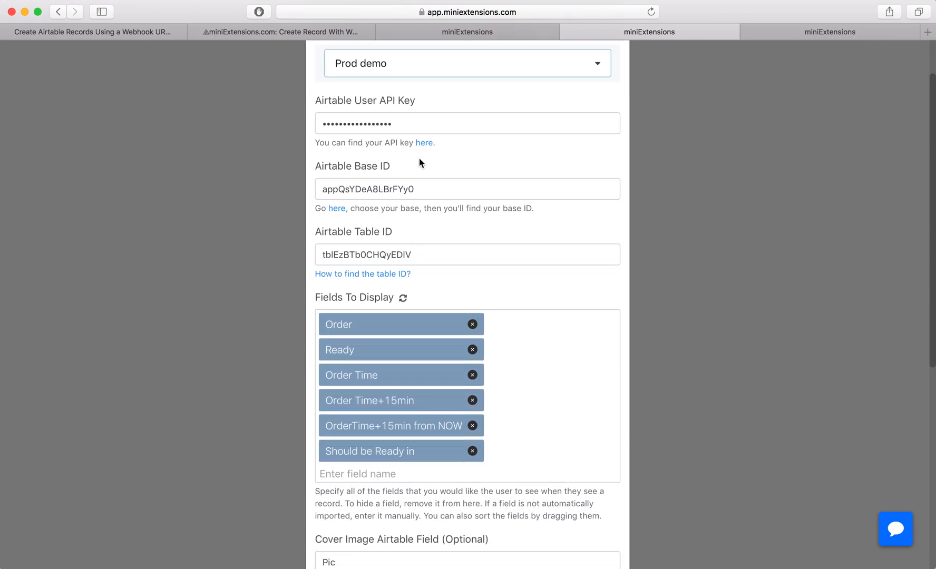
mouse_move(354, 288)
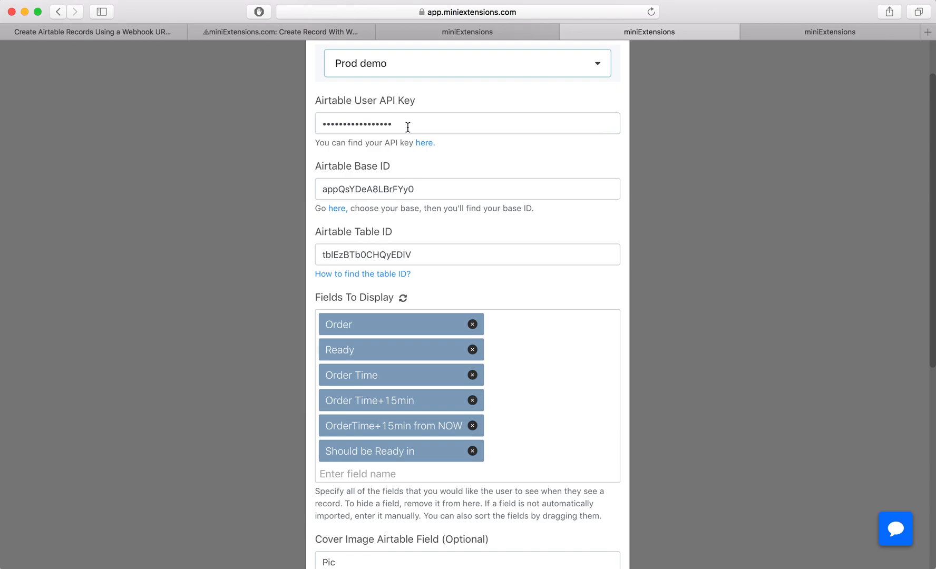
scroll("down", 3)
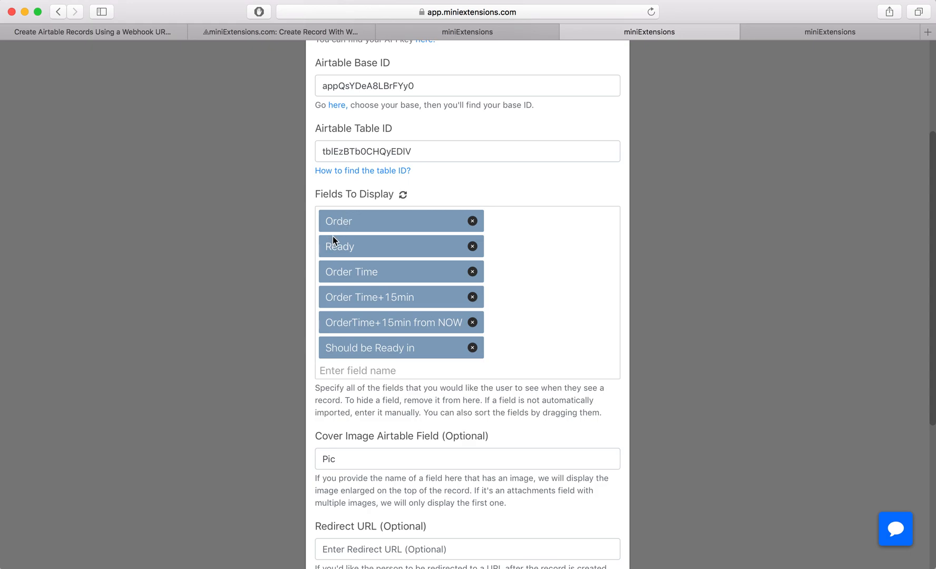
mouse_move(333, 334)
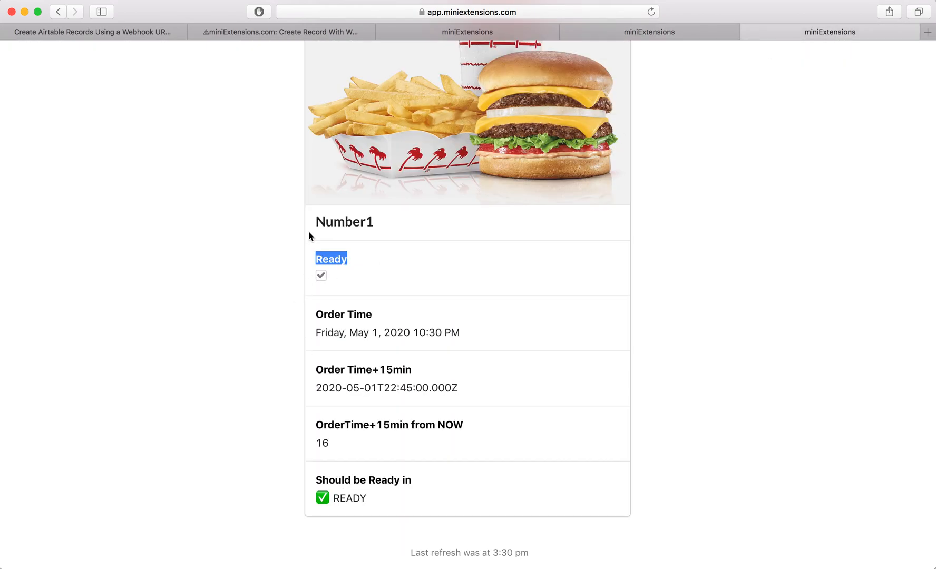
mouse_move(704, 90)
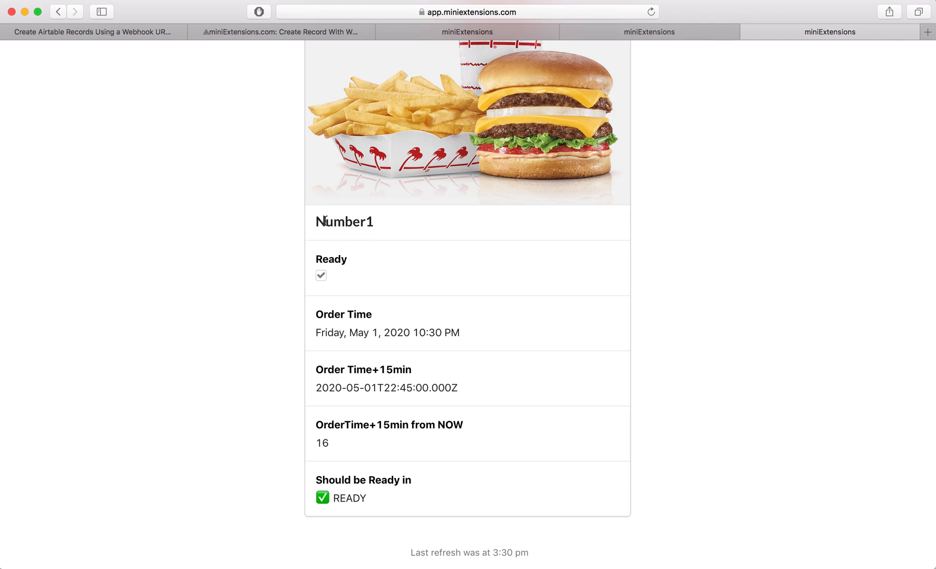
left_click(285, 32)
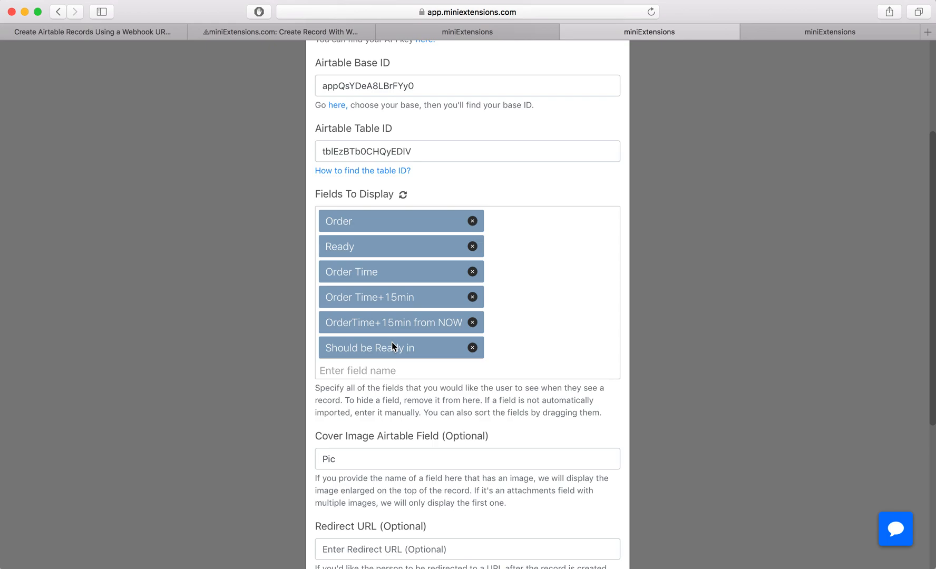
Reorder Fields To Display with Order first and Should be Ready in last
left_click_drag(394, 348, 394, 220)
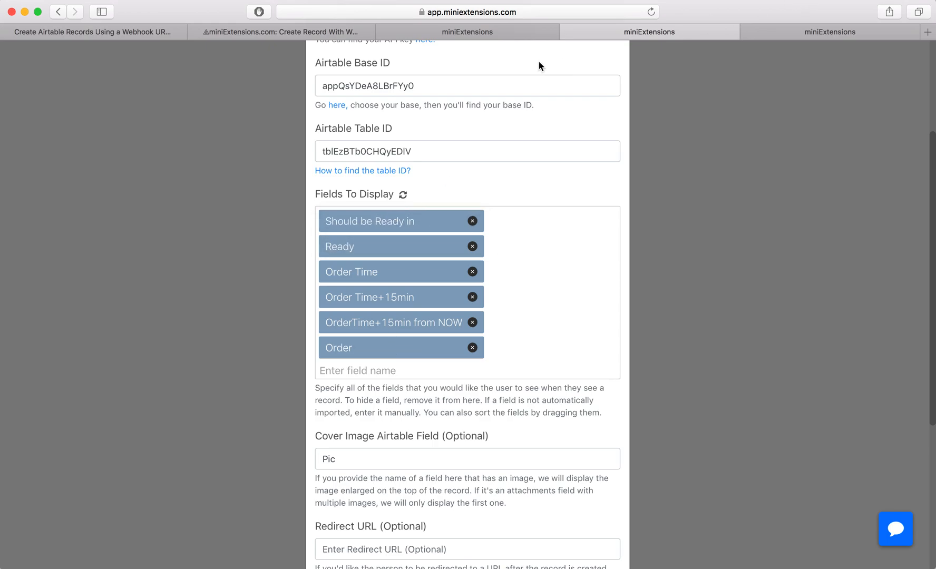
scroll("down", 3)
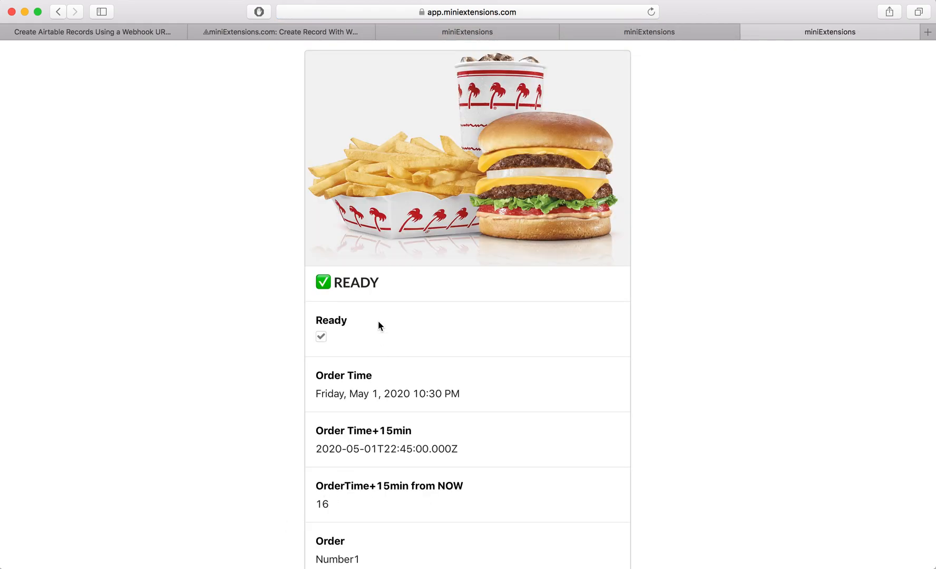
scroll("down", 3)
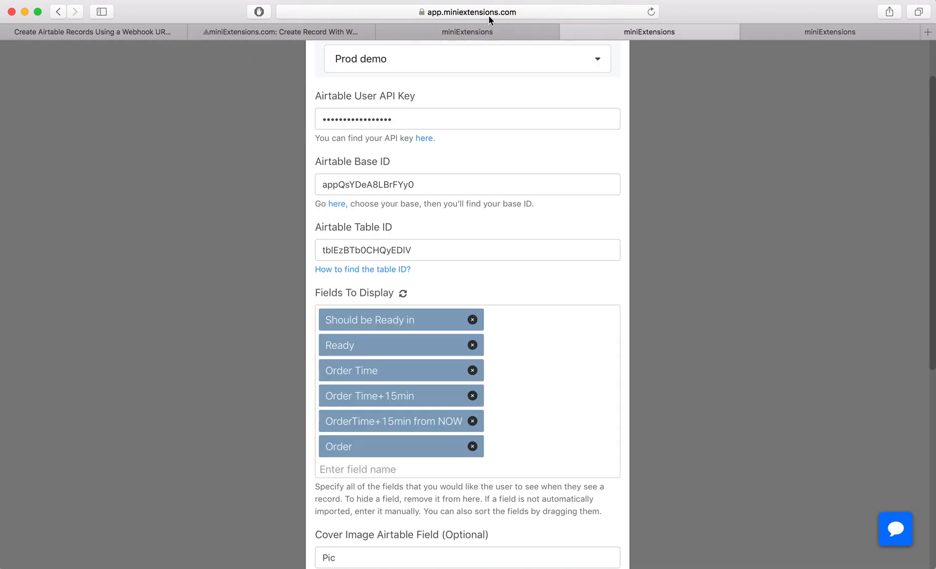
left_click_drag(370, 319, 370, 445)
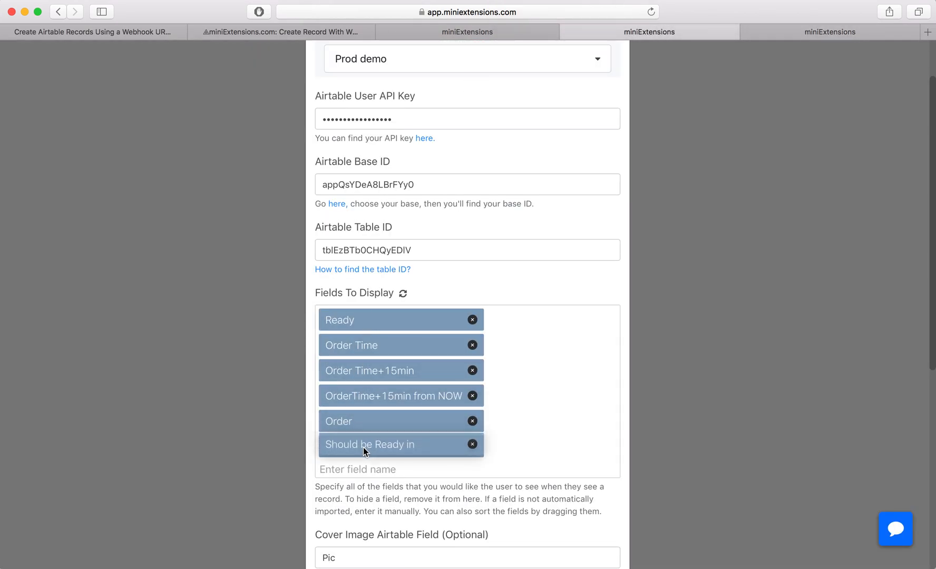
left_click_drag(338, 421, 359, 320)
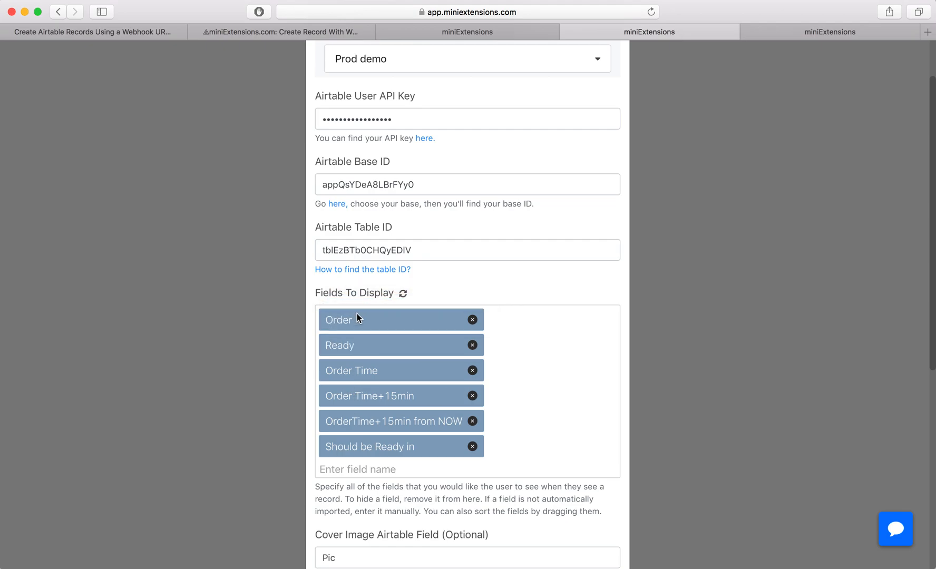
mouse_move(398, 452)
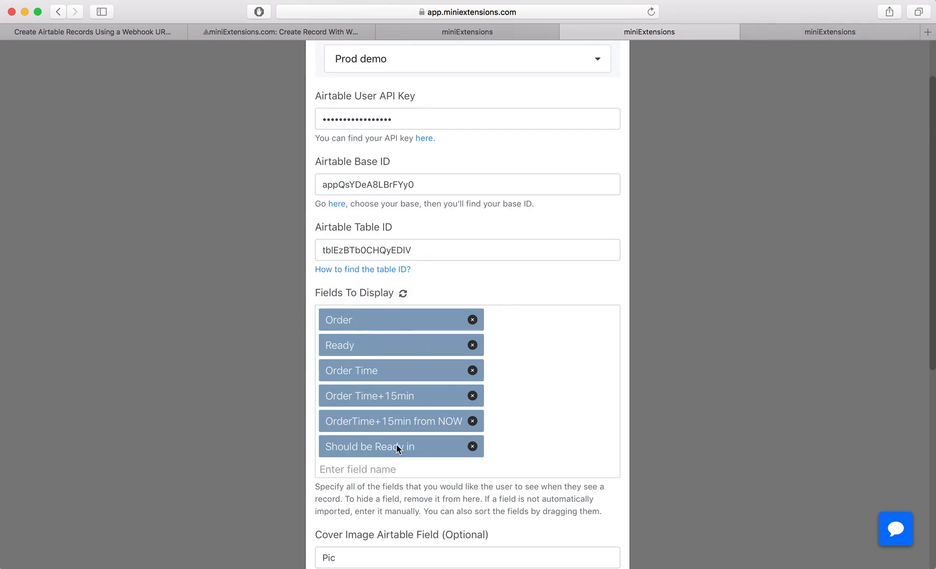
Clear the Pic cover image field from the record card settings
scroll("down", 3)
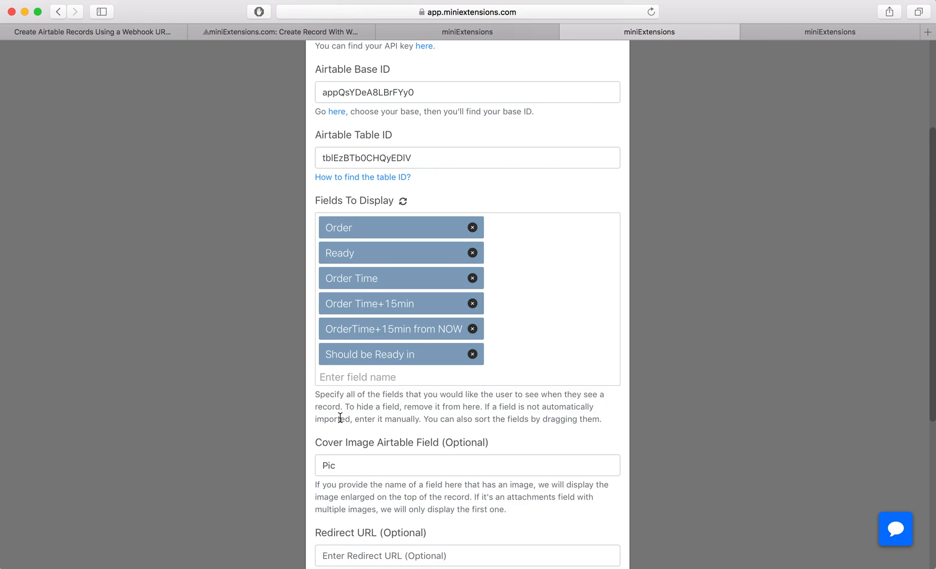
left_click(401, 377)
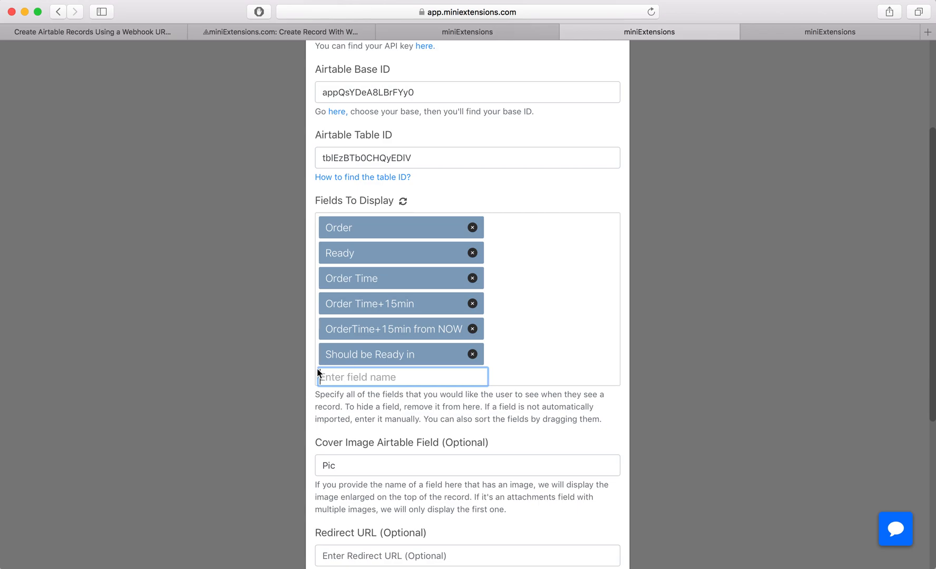
scroll("down", 3)
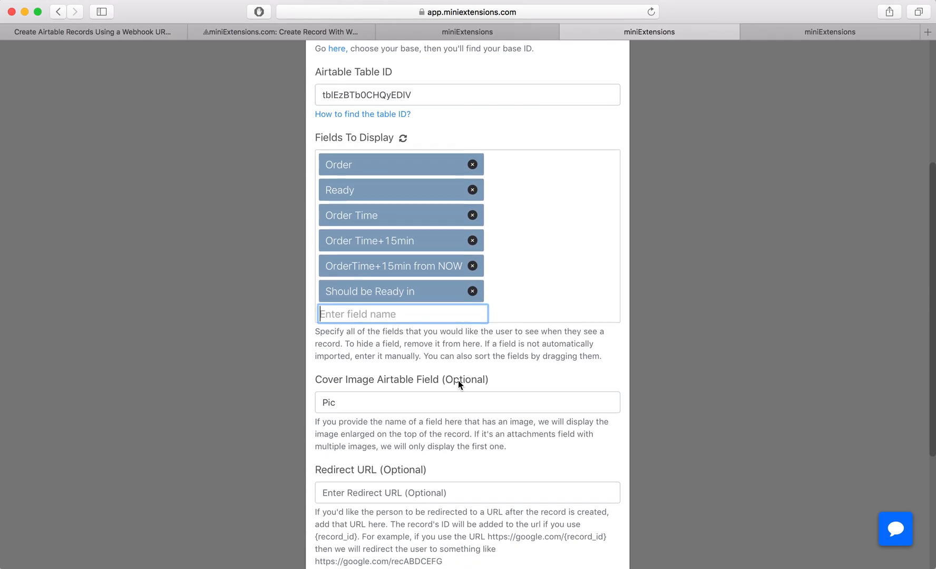
scroll("down", 3)
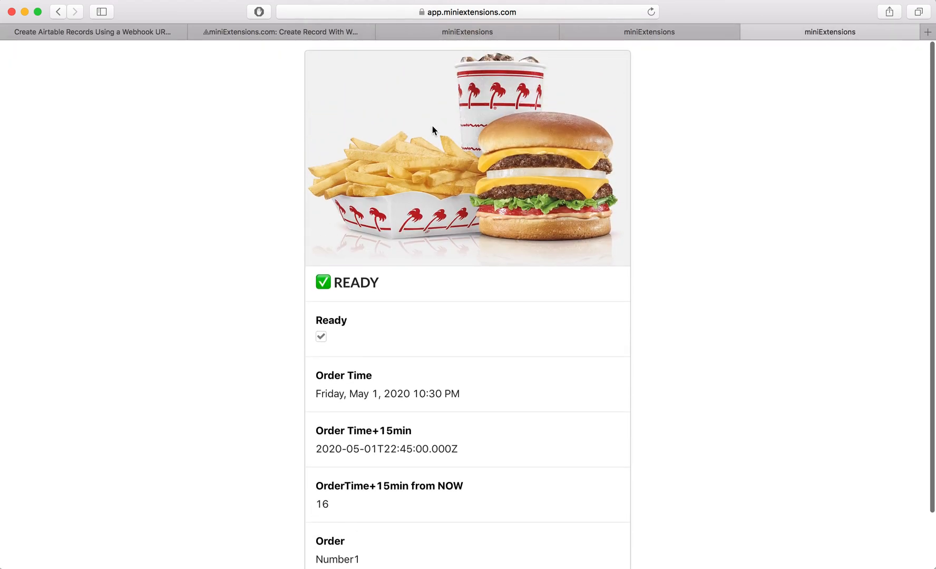
mouse_move(613, 69)
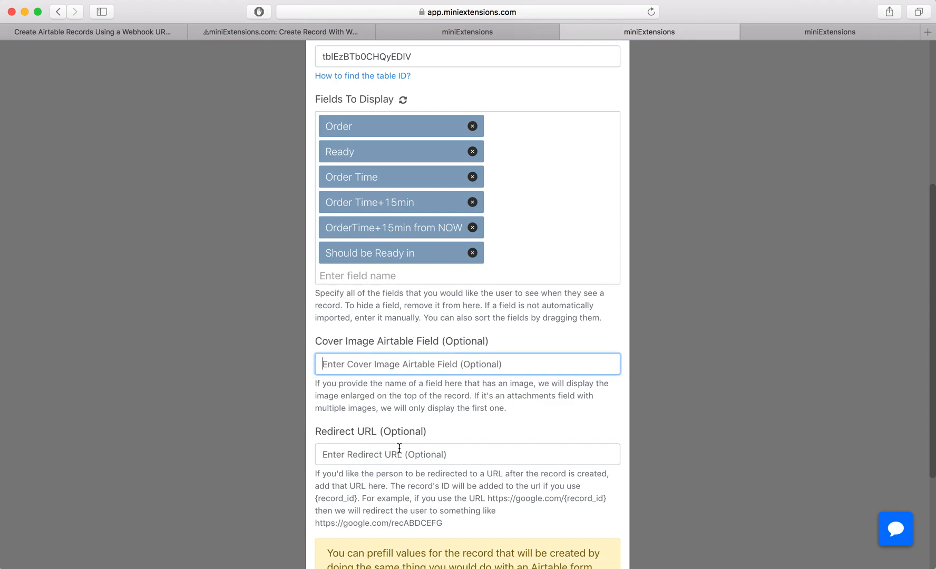
Save the settings and view the updated Number1 card without a picture
left_click(830, 31)
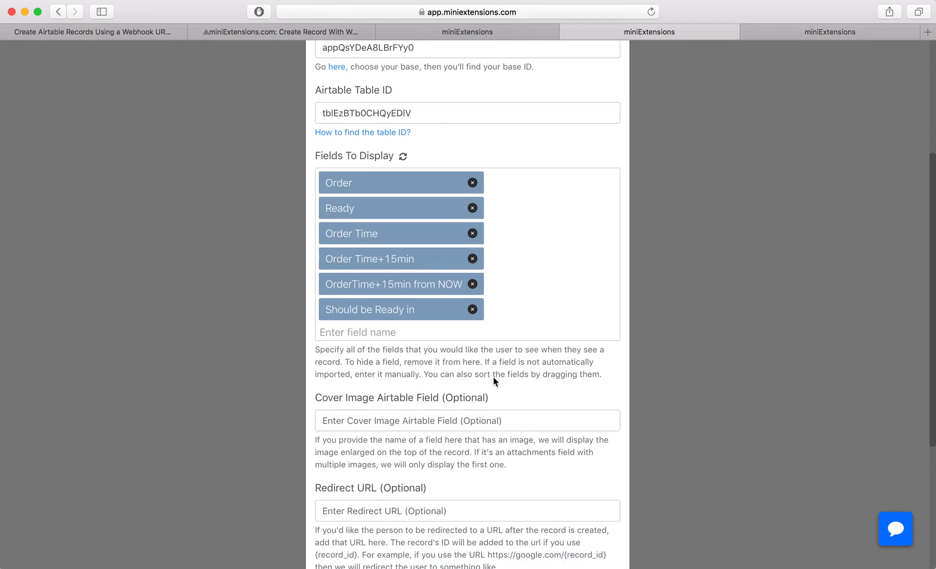
scroll("down", 3)
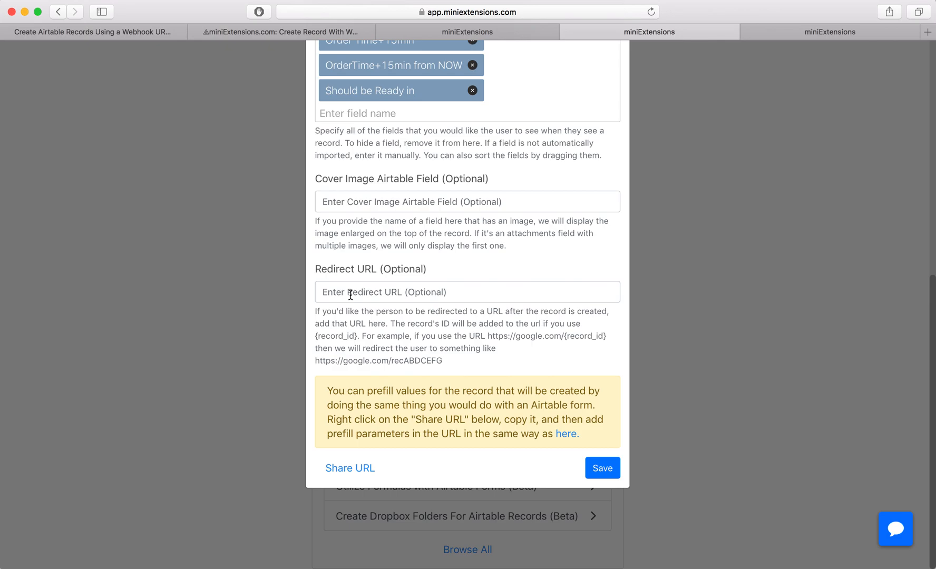
mouse_move(651, 88)
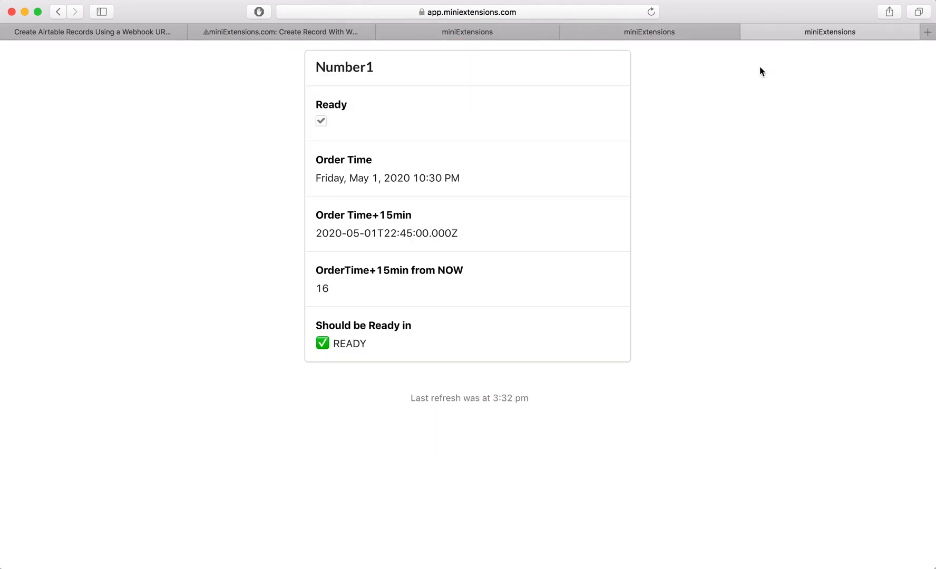
mouse_move(430, 119)
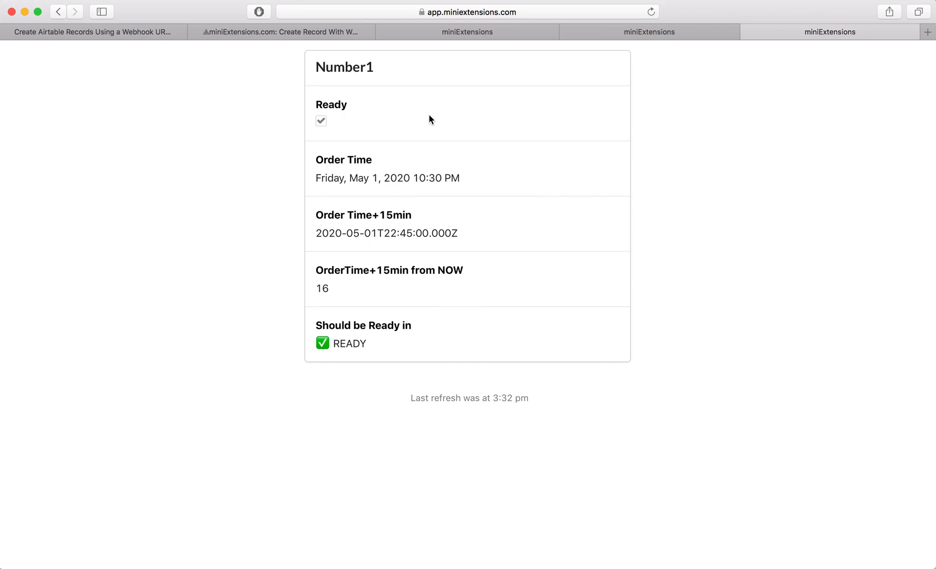
mouse_move(681, 27)
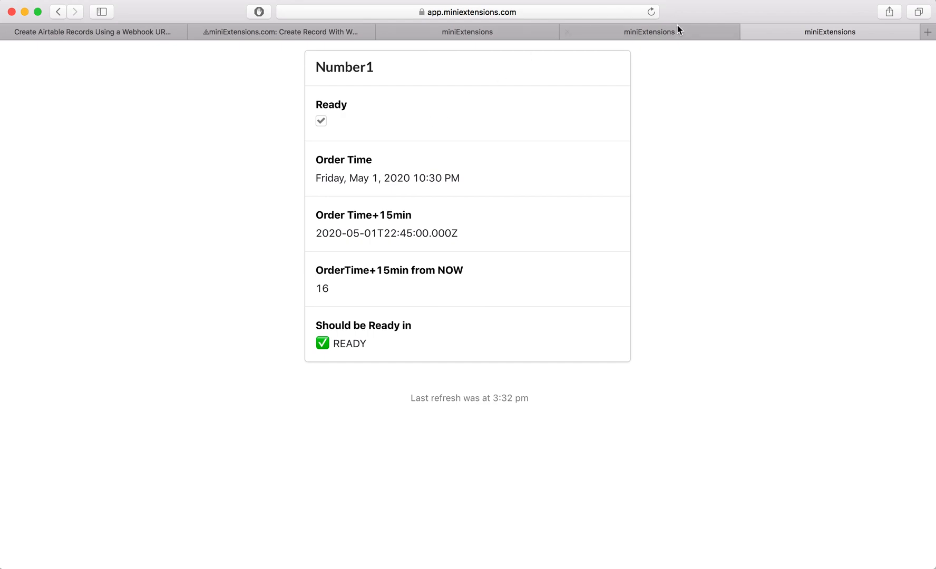
Visit the Redirect URL field in settings and refresh the record card preview at 3:44 pm
left_click(649, 31)
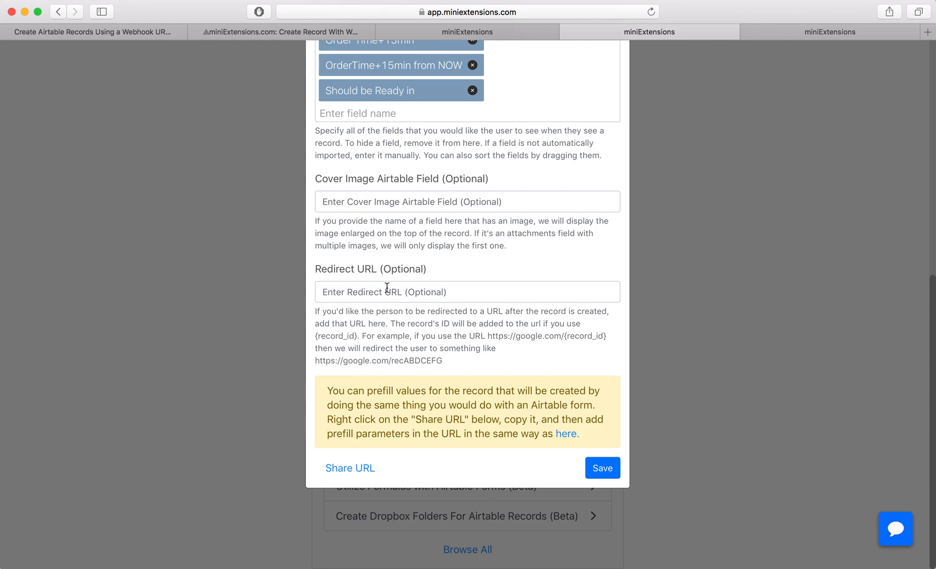
left_click(467, 292)
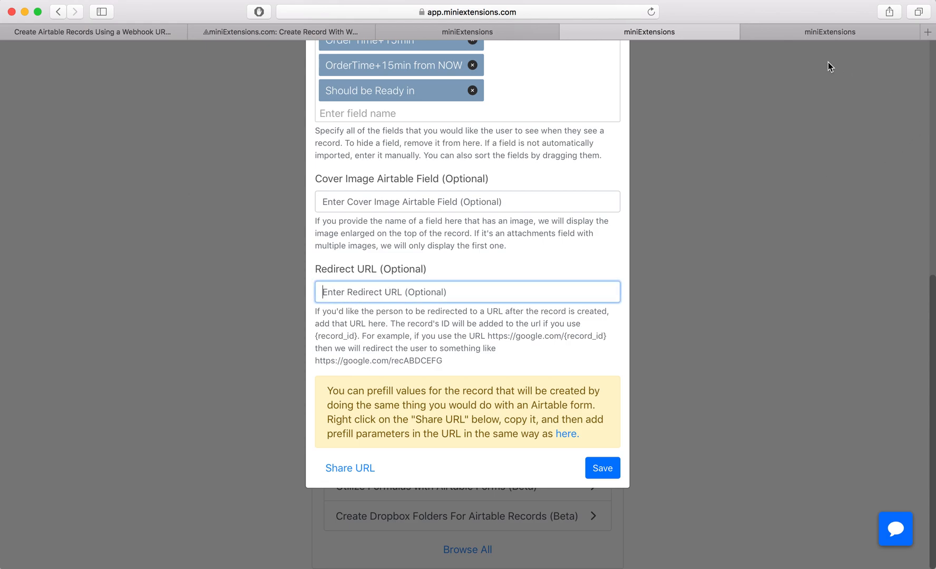
left_click(831, 31)
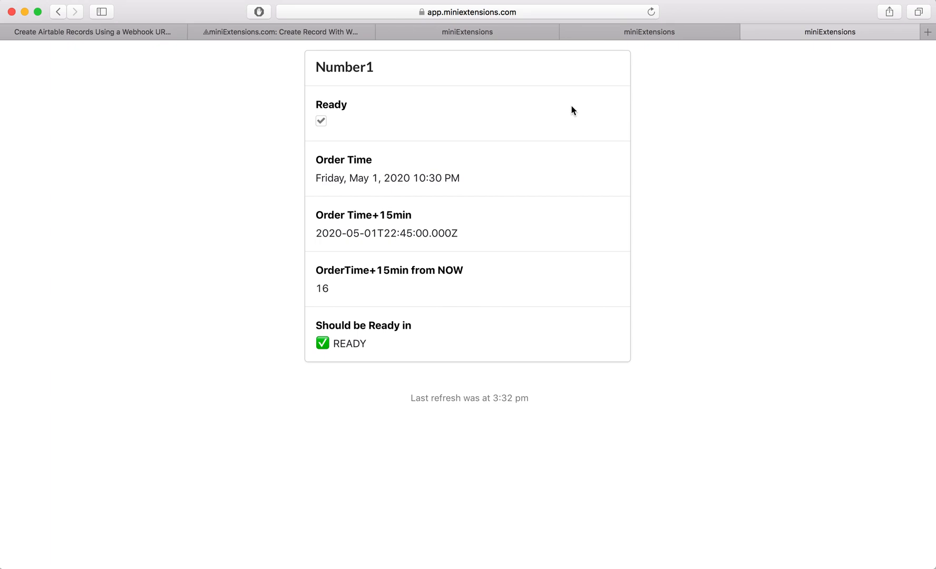
mouse_move(660, 40)
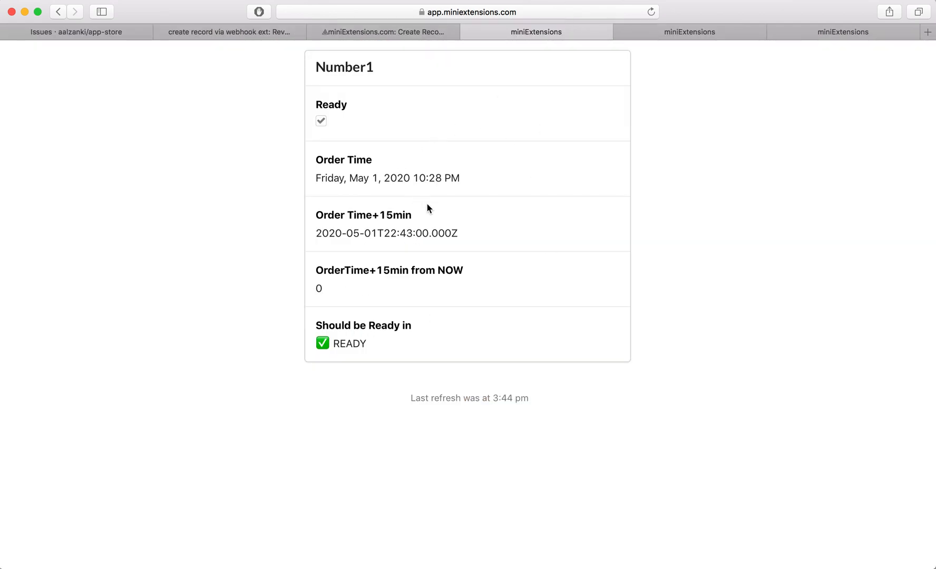
mouse_move(411, 398)
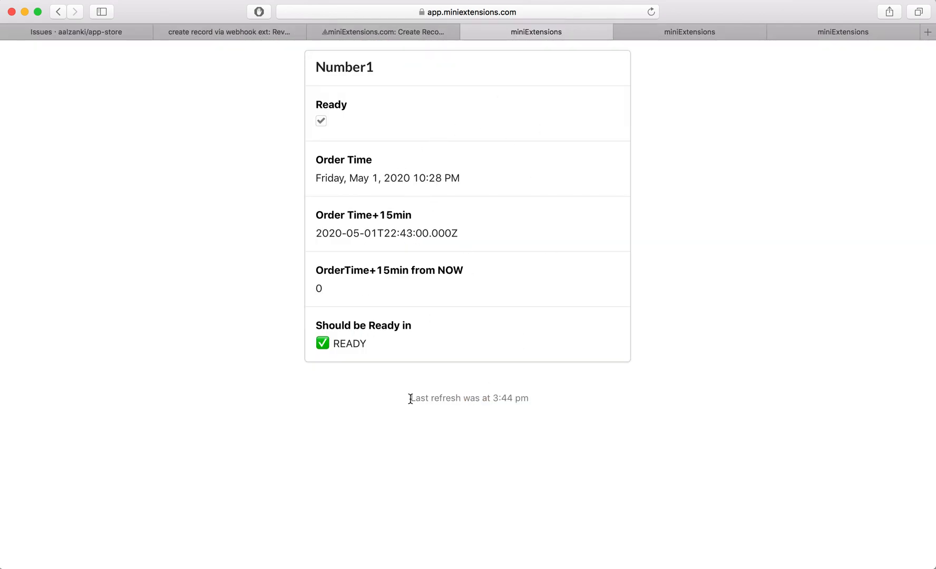